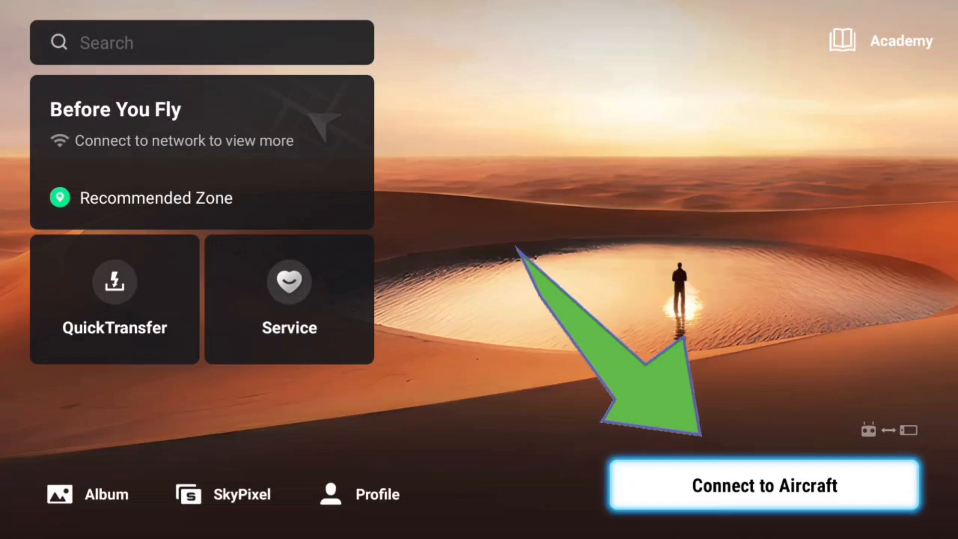
# - Enter the flight camera view via Connect to Aircraft
pyautogui.click(765, 486)
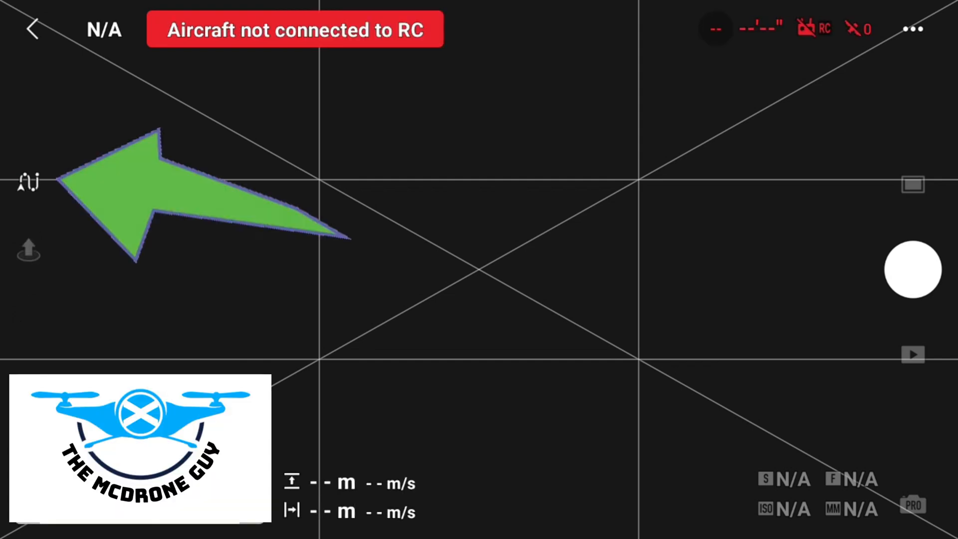
# - Show the saved waypoint missions, such as hyper and the clax tower routes
pyautogui.click(29, 180)
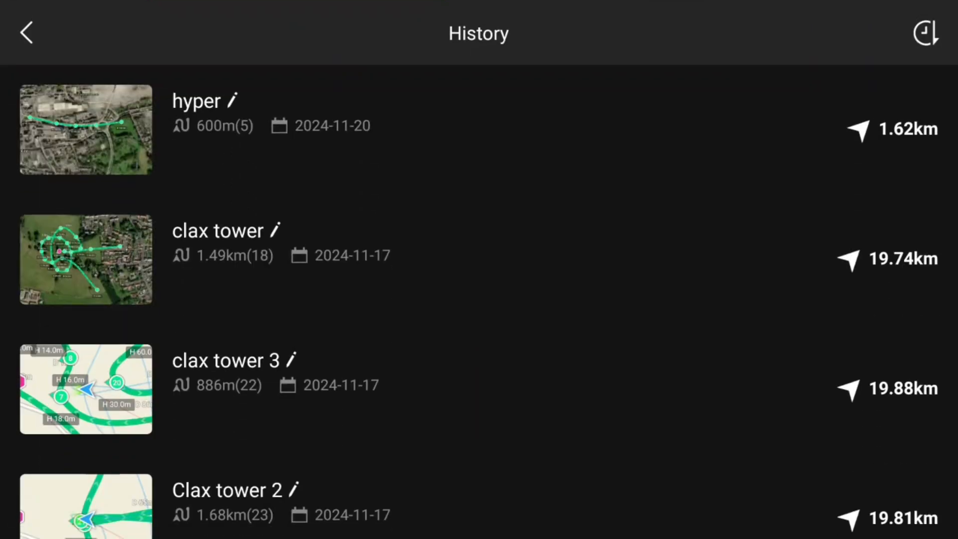
pyautogui.scroll(-3)
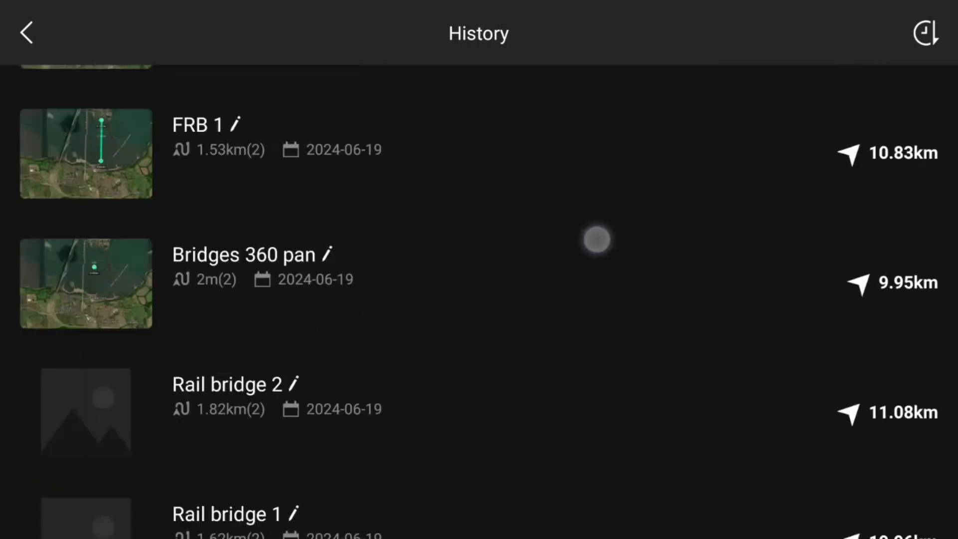
pyautogui.scroll(-3)
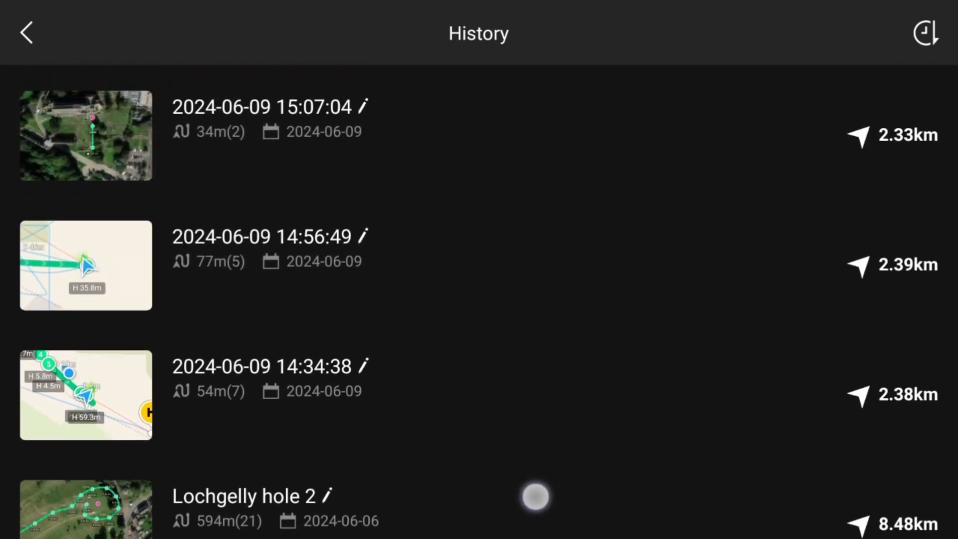
pyautogui.scroll(-3)
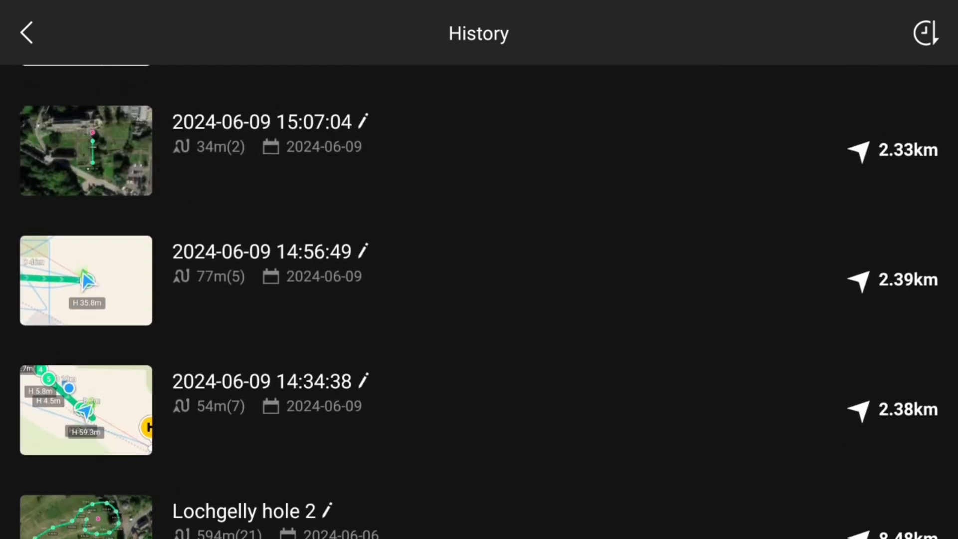
pyautogui.scroll(-3)
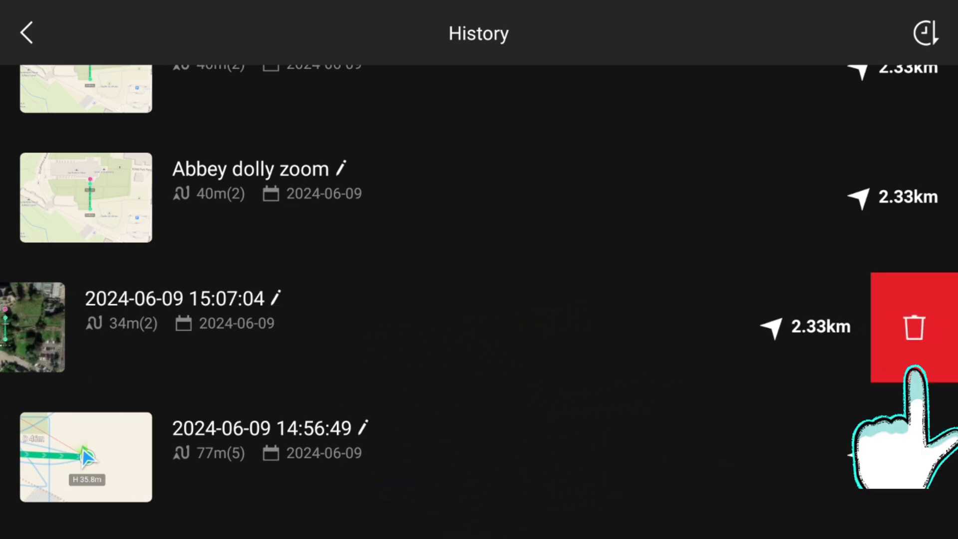
pyautogui.click(916, 329)
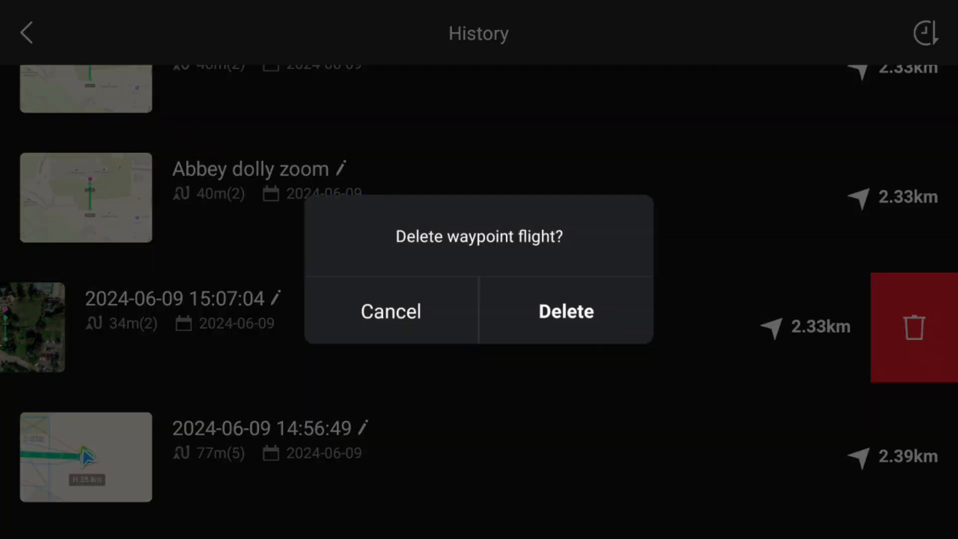
pyautogui.click(567, 323)
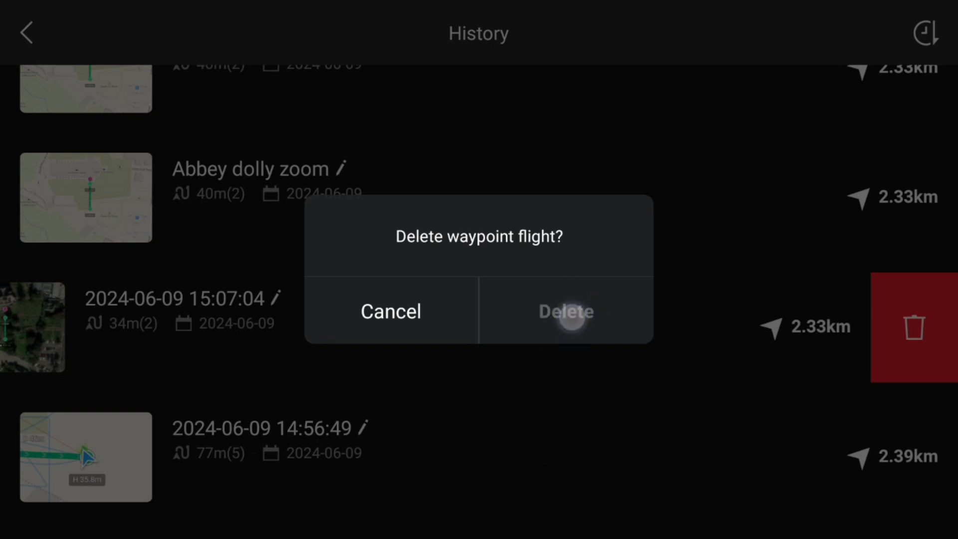
pyautogui.click(565, 324)
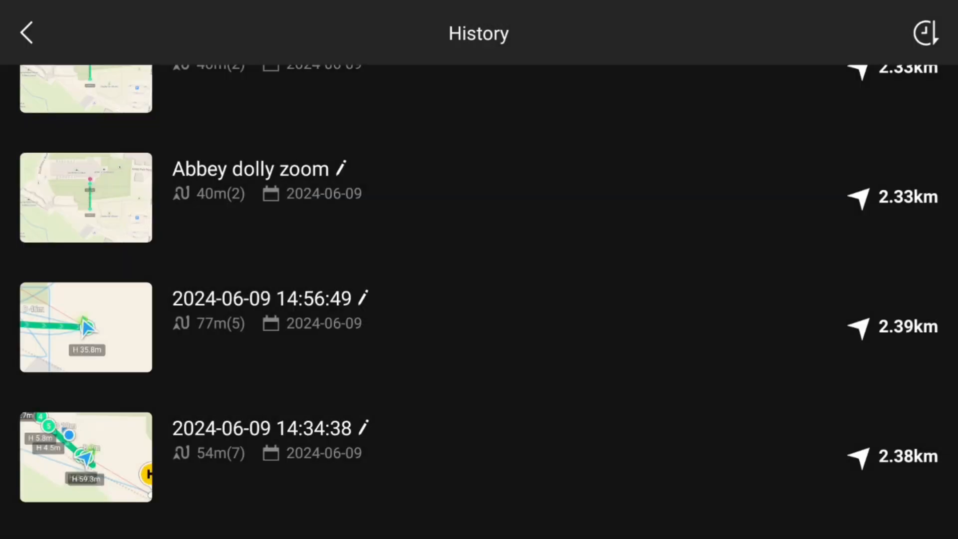